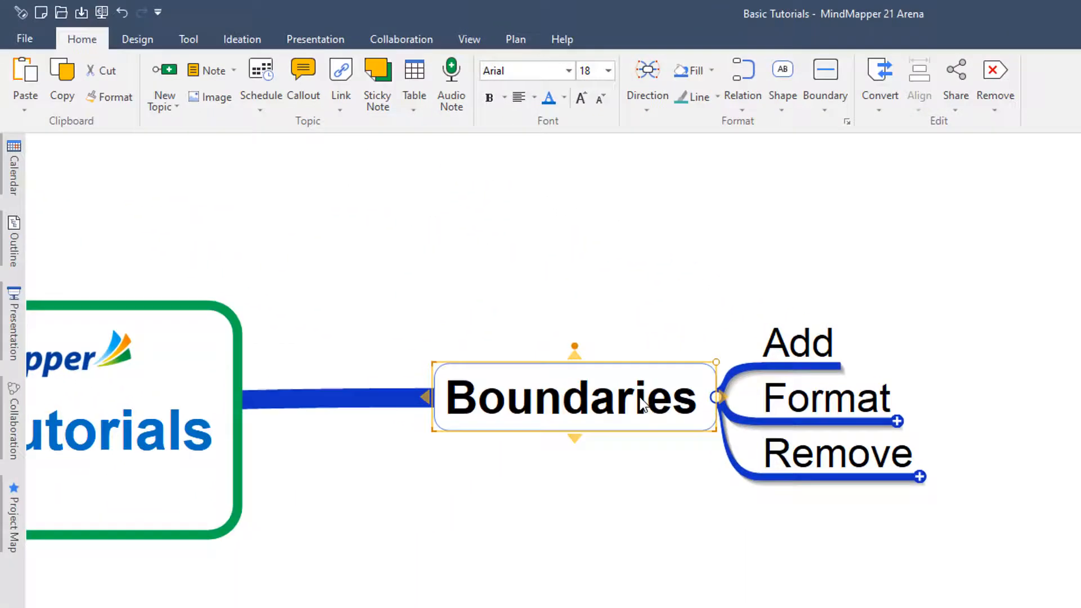
mouse_move(680, 256)
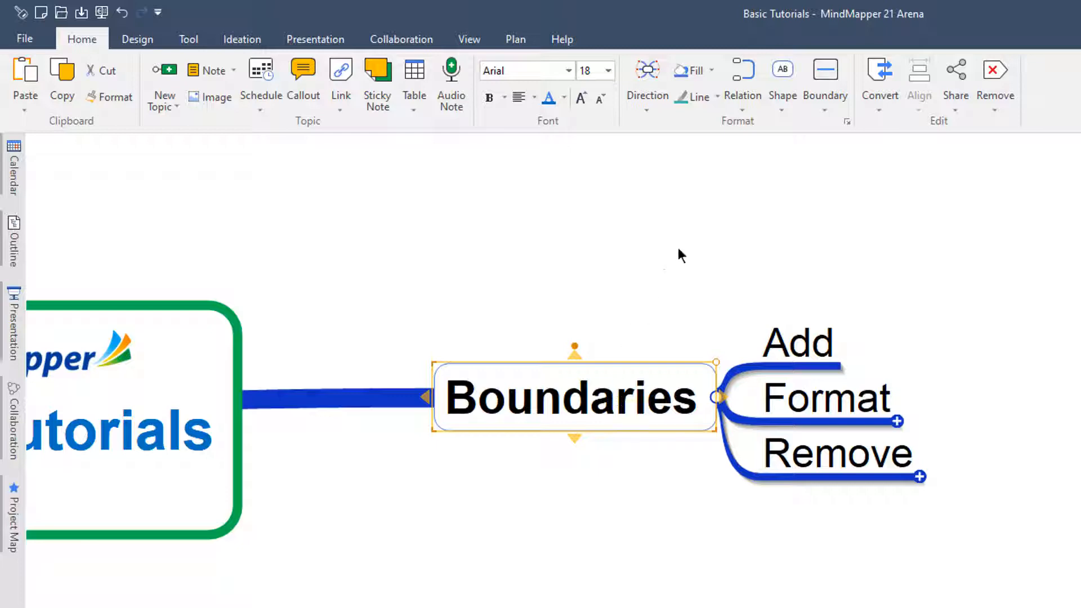
mouse_move(826, 82)
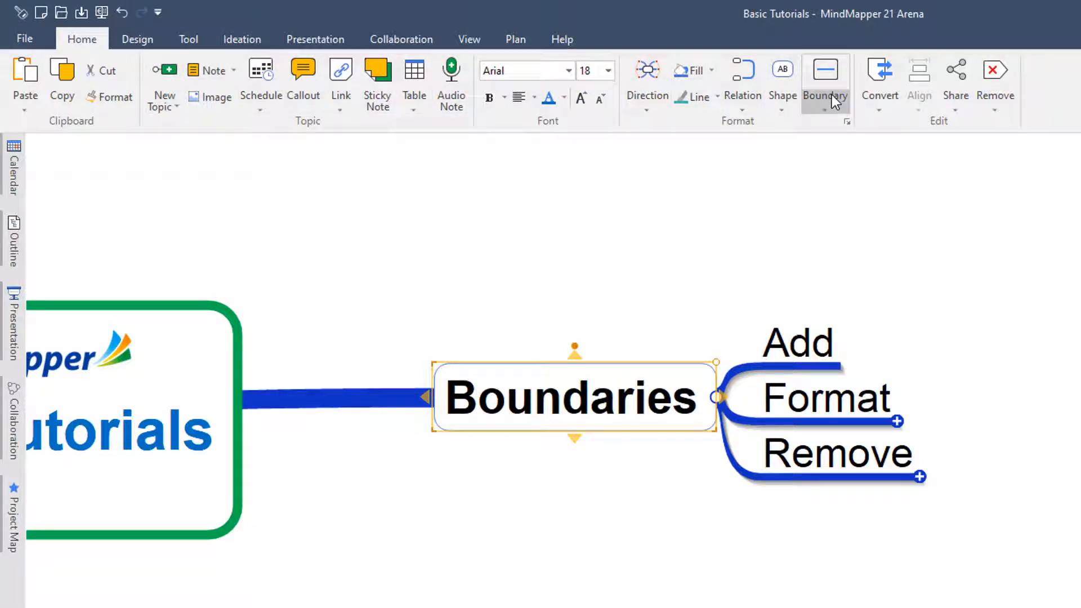
- Add a wavy light-blue boundary around the Boundaries branch with its Add, Format and Remove subtopics, then select it
left_click(825, 75)
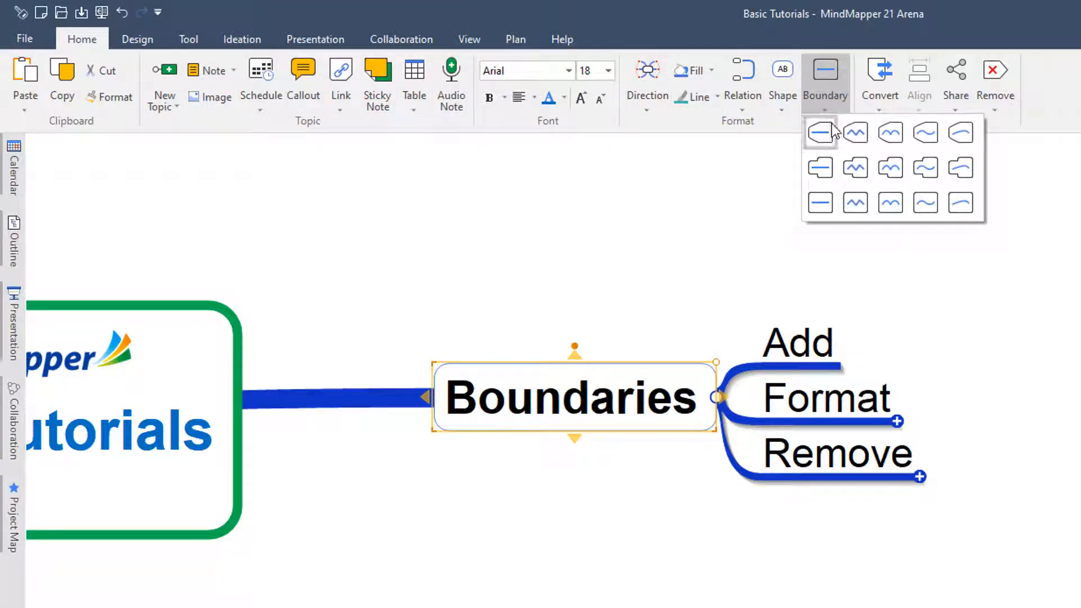
mouse_move(831, 137)
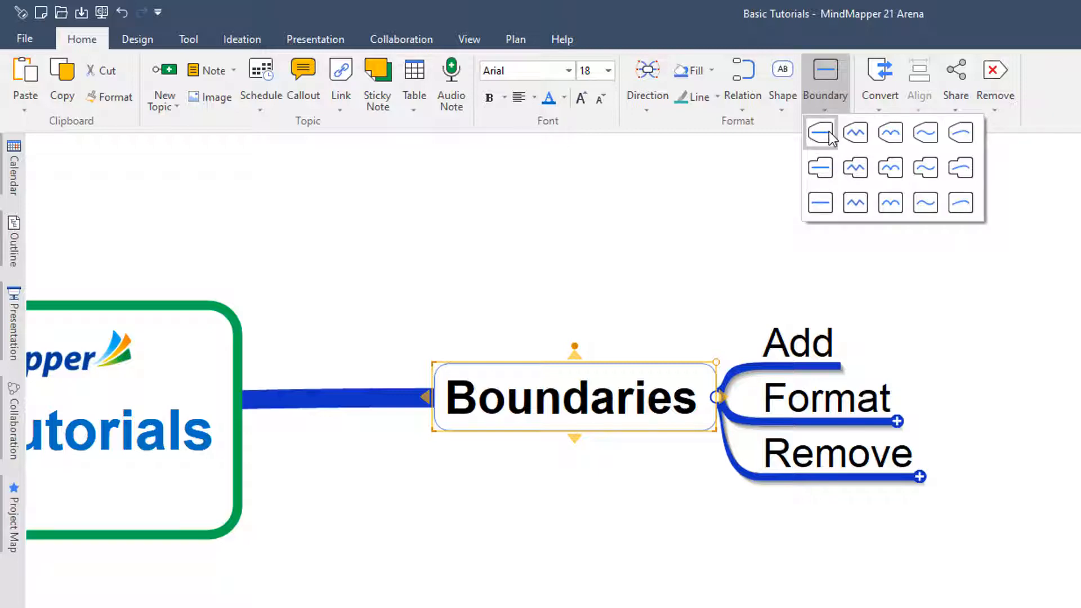
mouse_move(889, 133)
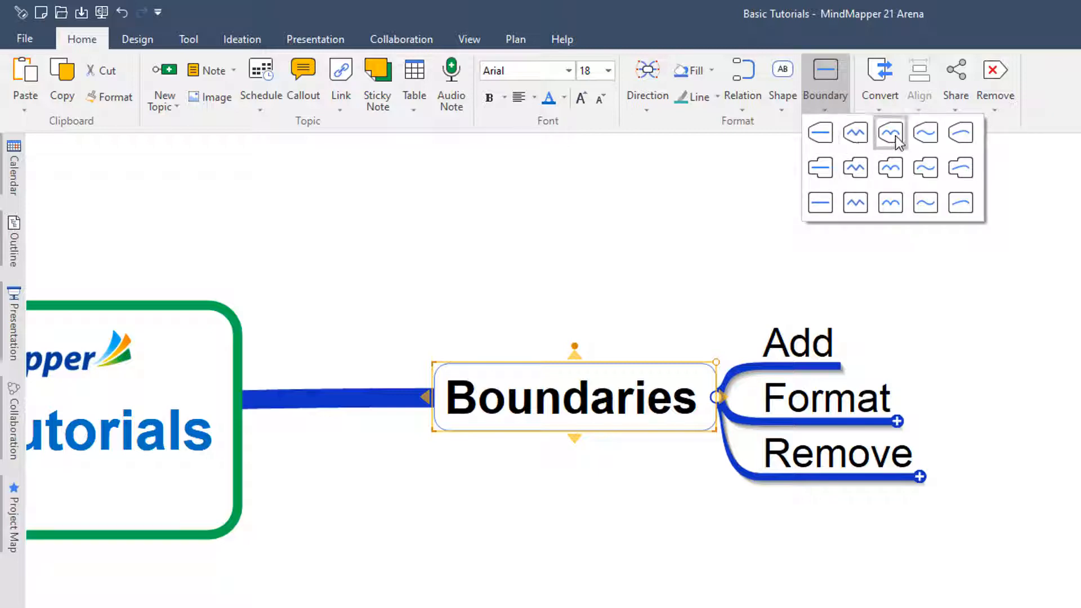
left_click(890, 132)
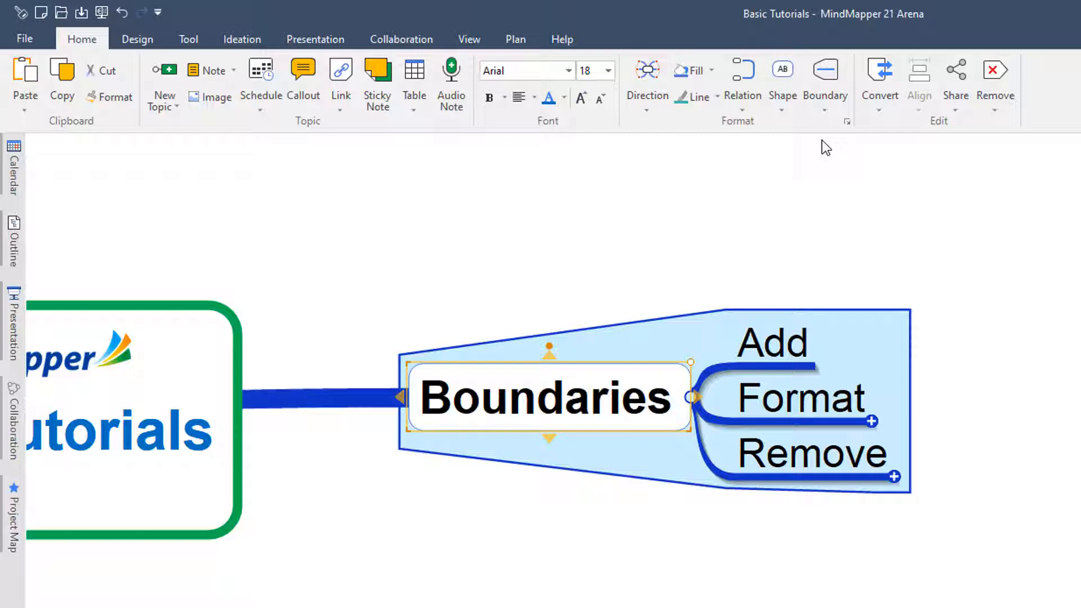
left_click(824, 68)
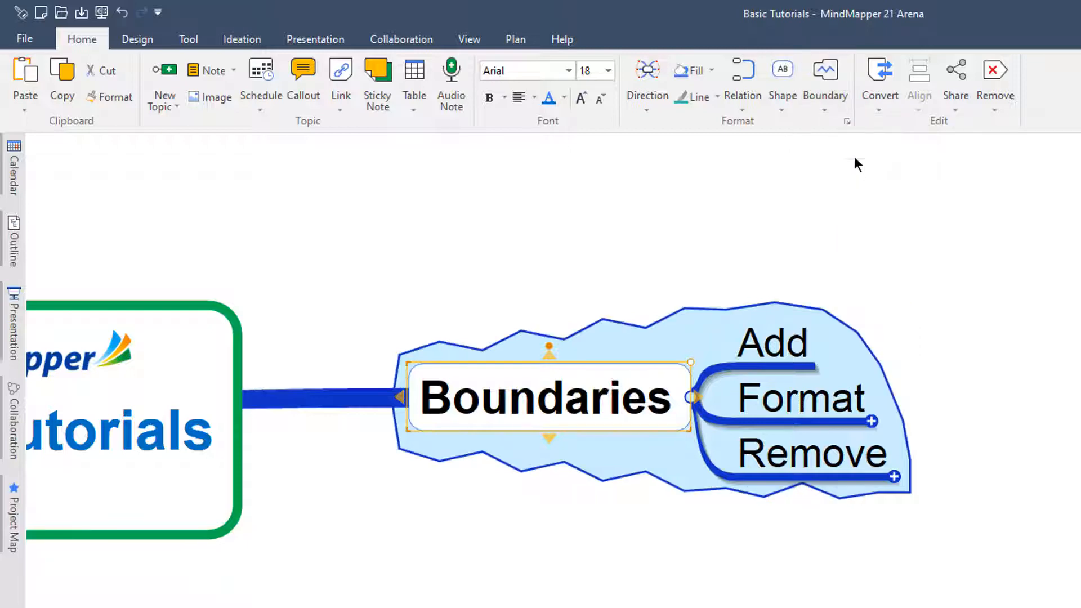
left_click(826, 82)
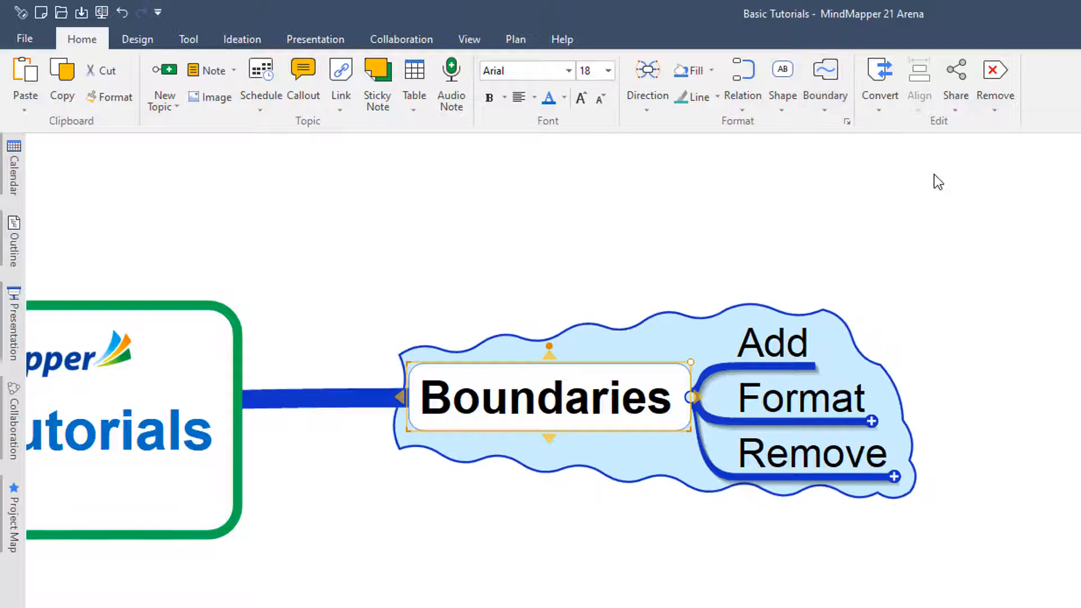
mouse_move(947, 294)
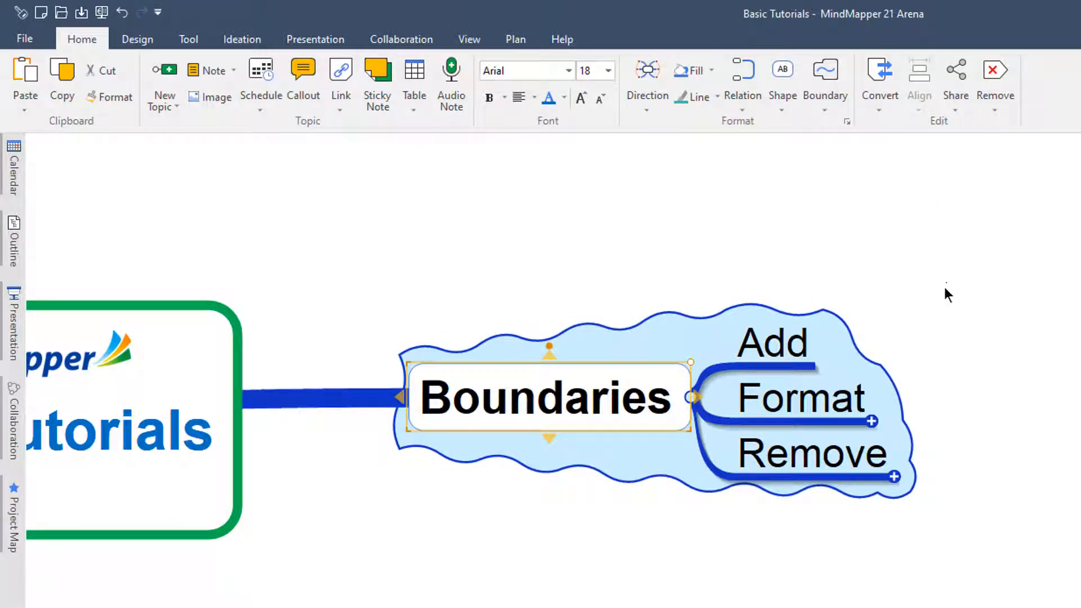
left_click(798, 397)
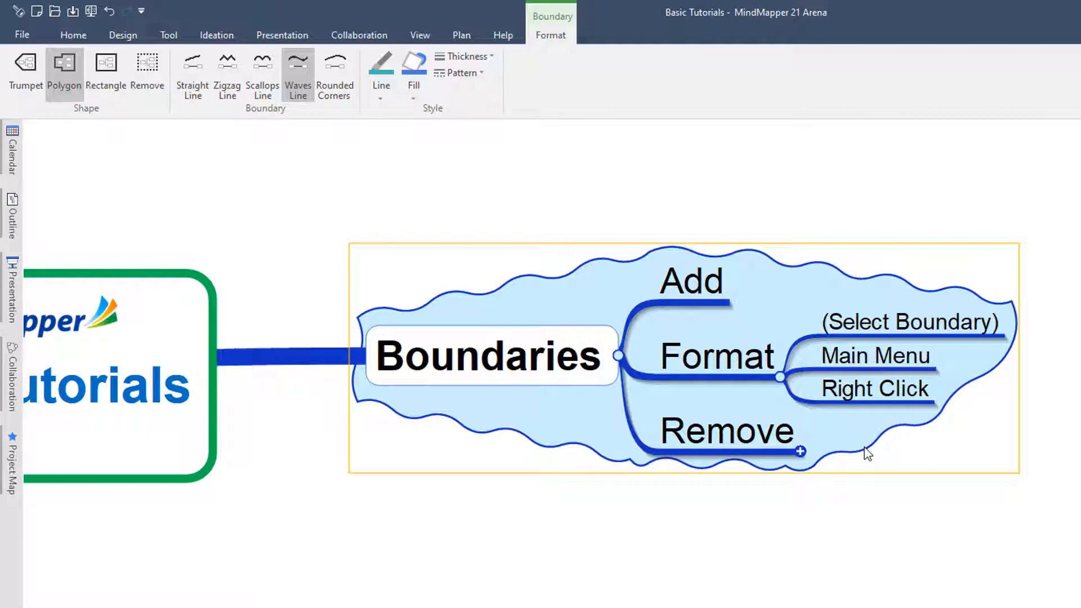
mouse_move(846, 447)
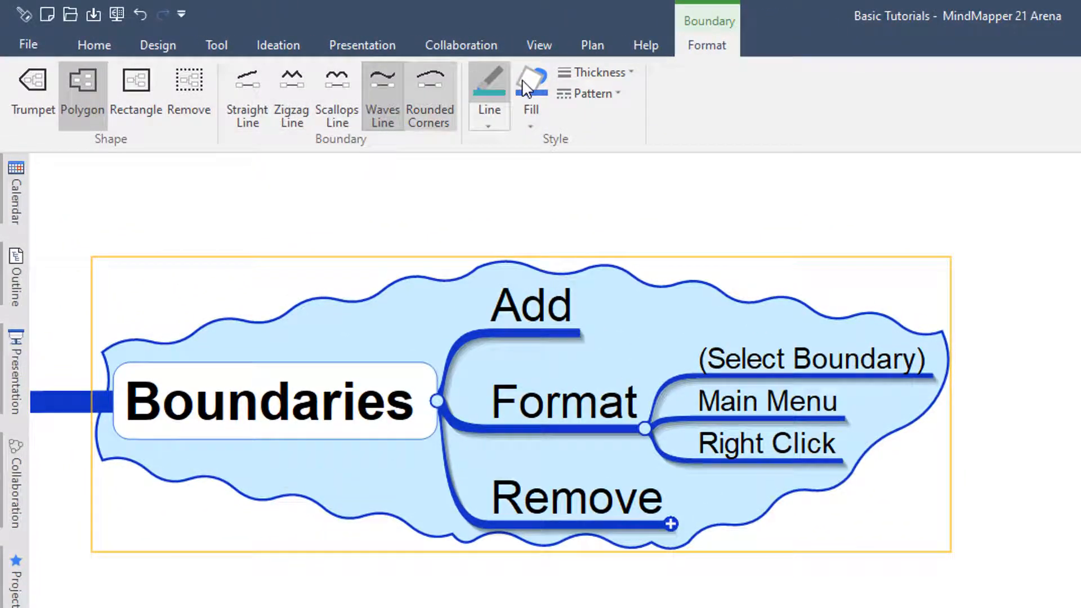
mouse_move(559, 166)
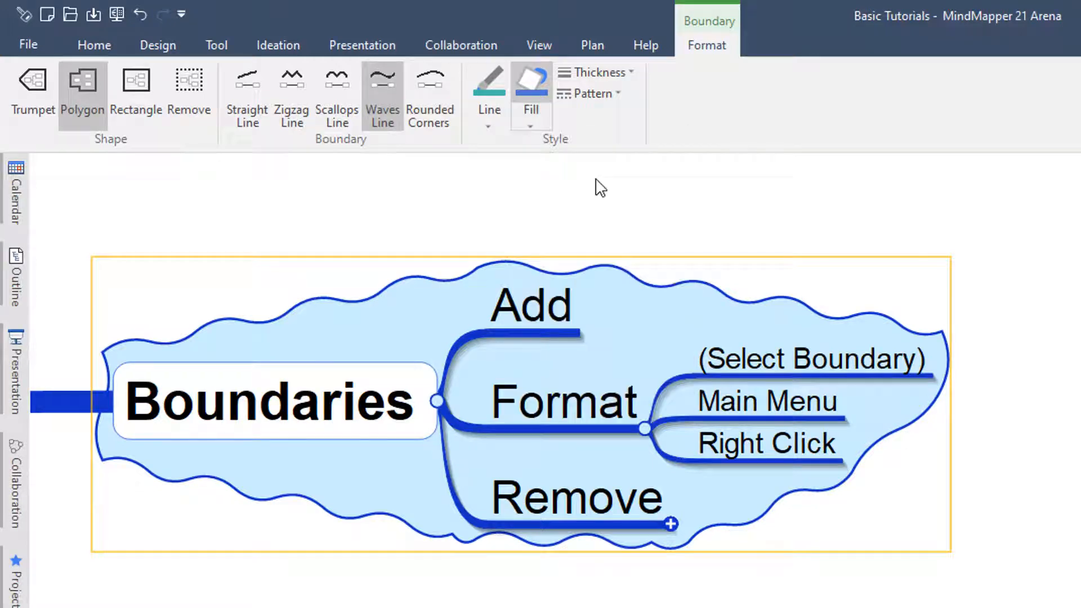
- Change the boundary to a polygon shape with a red zigzag line
left_click(489, 126)
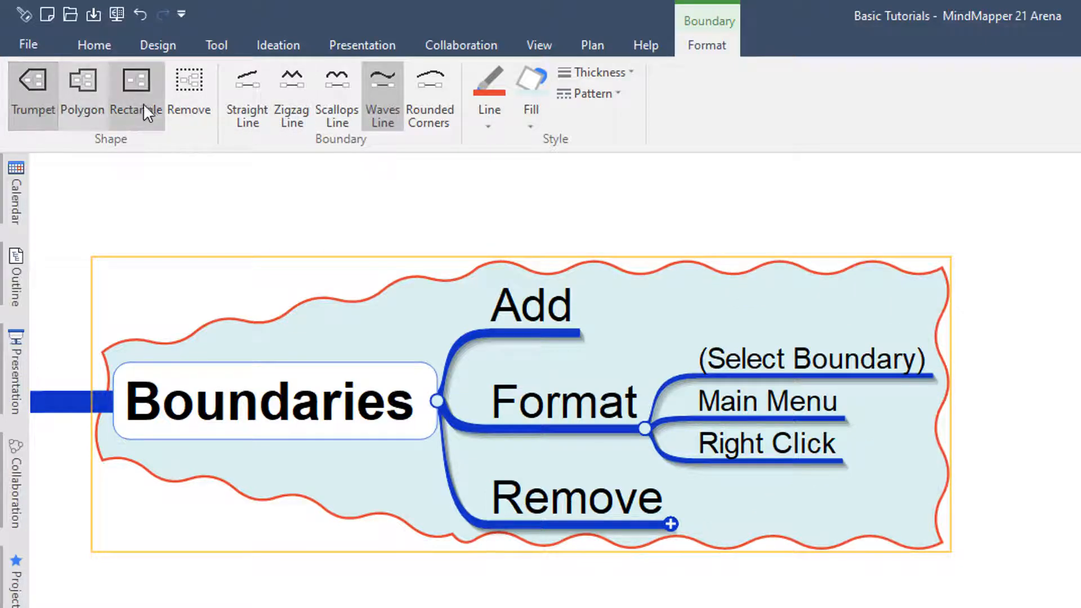
left_click(247, 82)
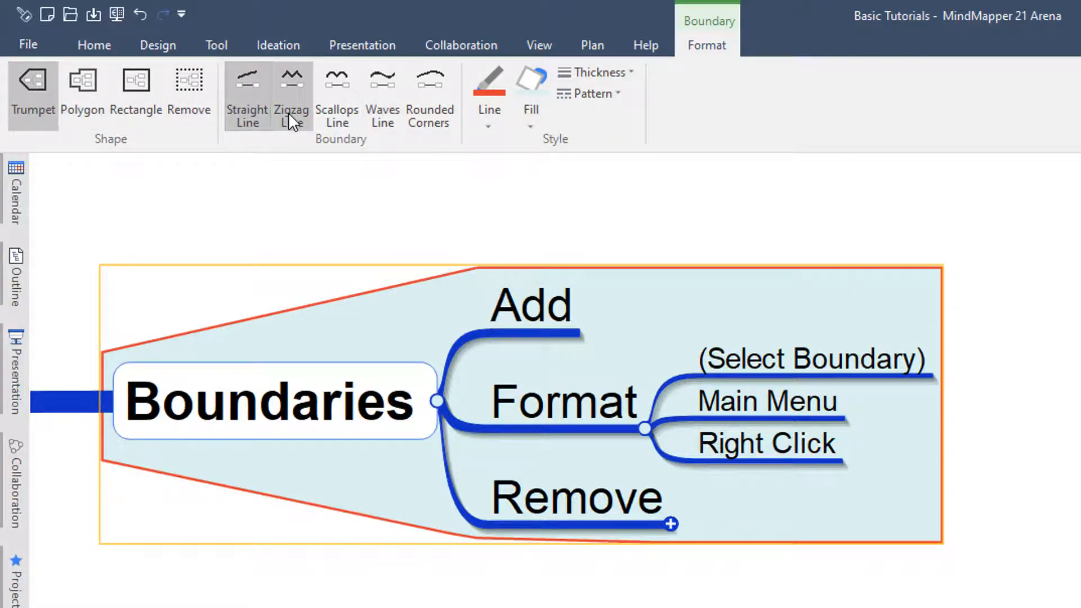
left_click(81, 90)
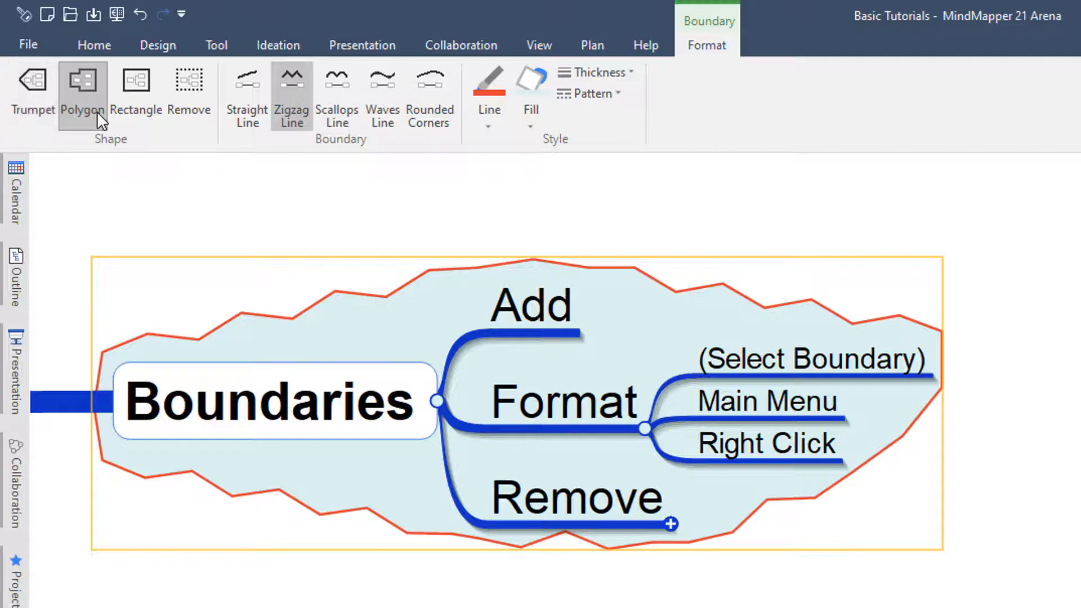
left_click(136, 91)
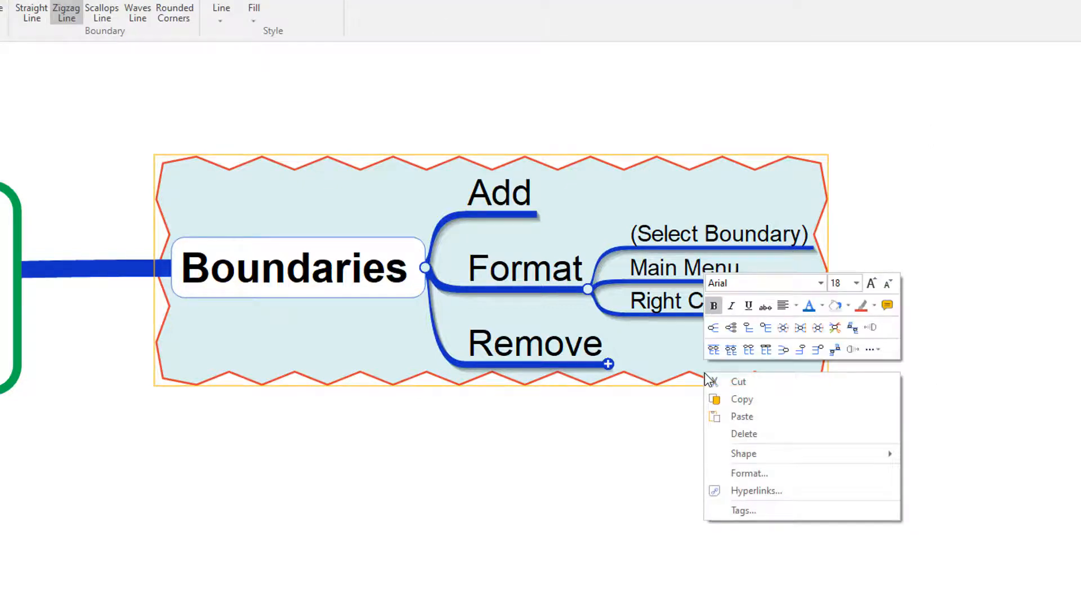
- In the Format dialog, keep the polygon shape, choose a blue fill and confirm with OK
left_click(749, 473)
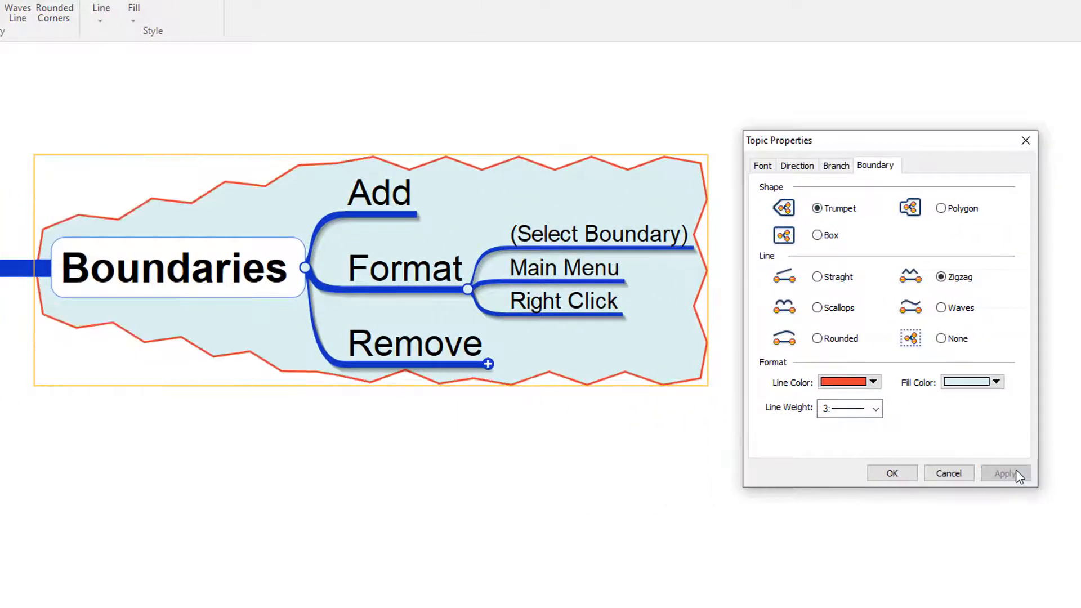
left_click(941, 207)
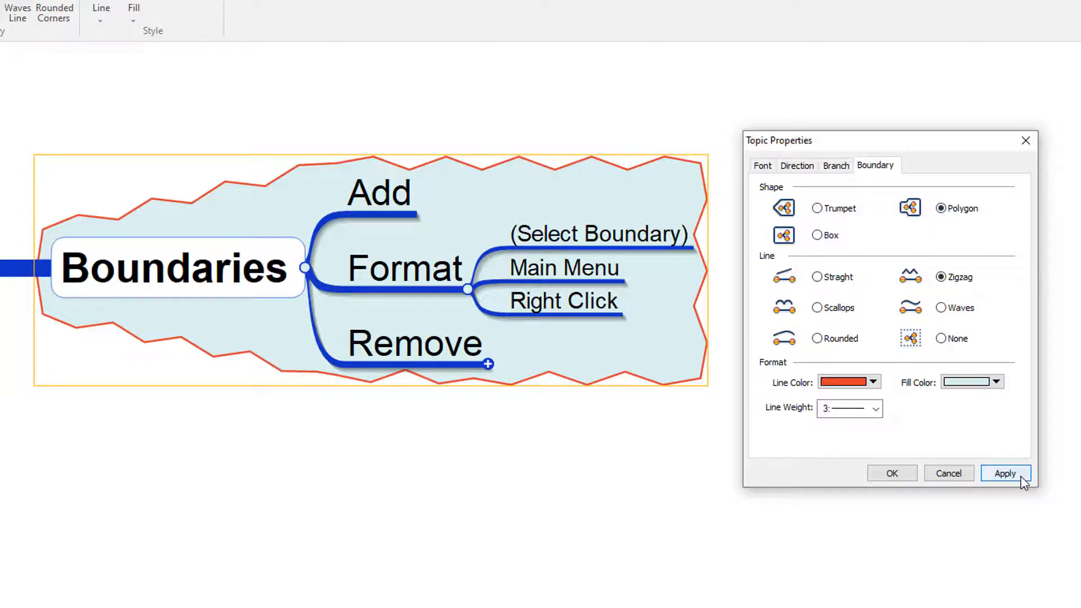
left_click(995, 382)
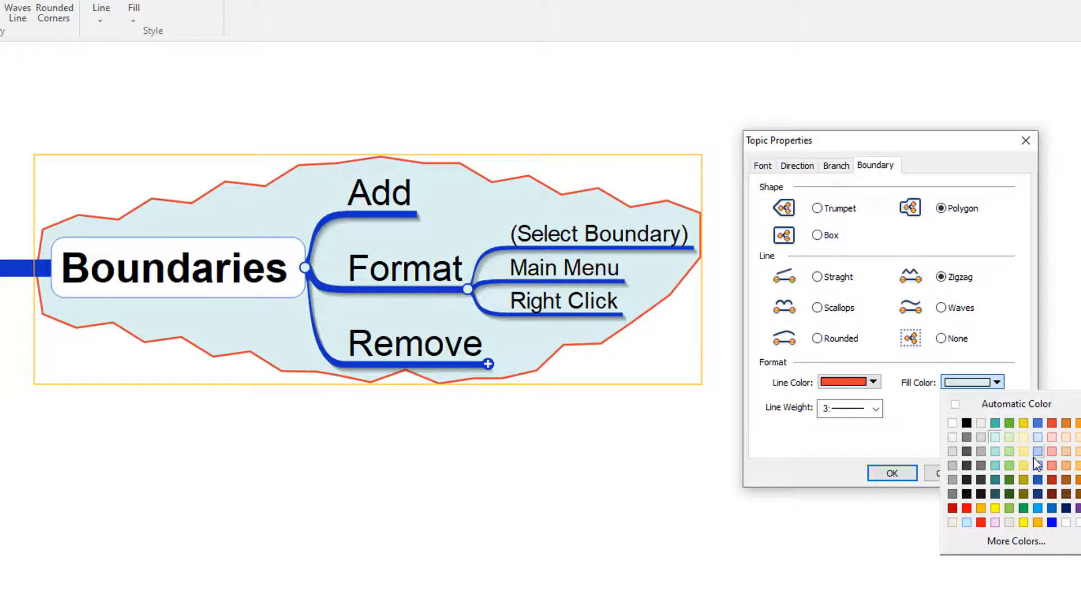
left_click(1038, 452)
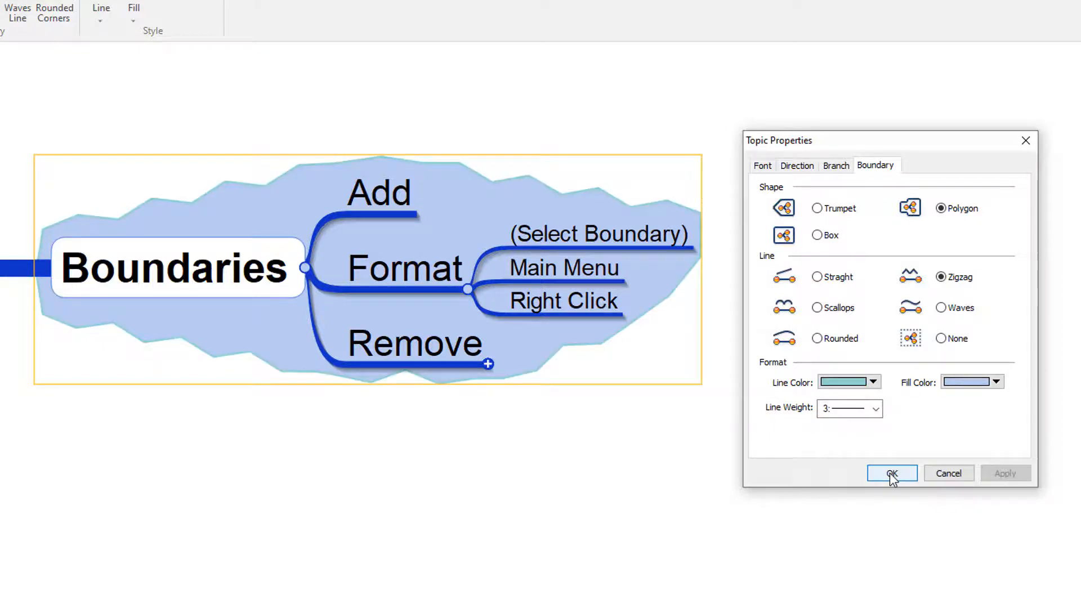
left_click(817, 339)
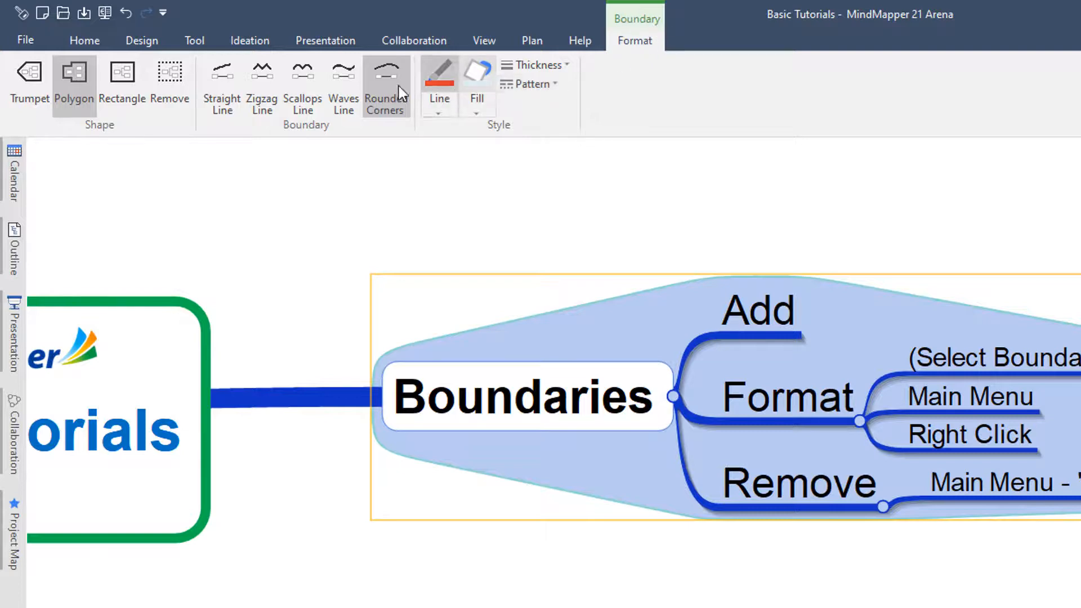
mouse_move(169, 83)
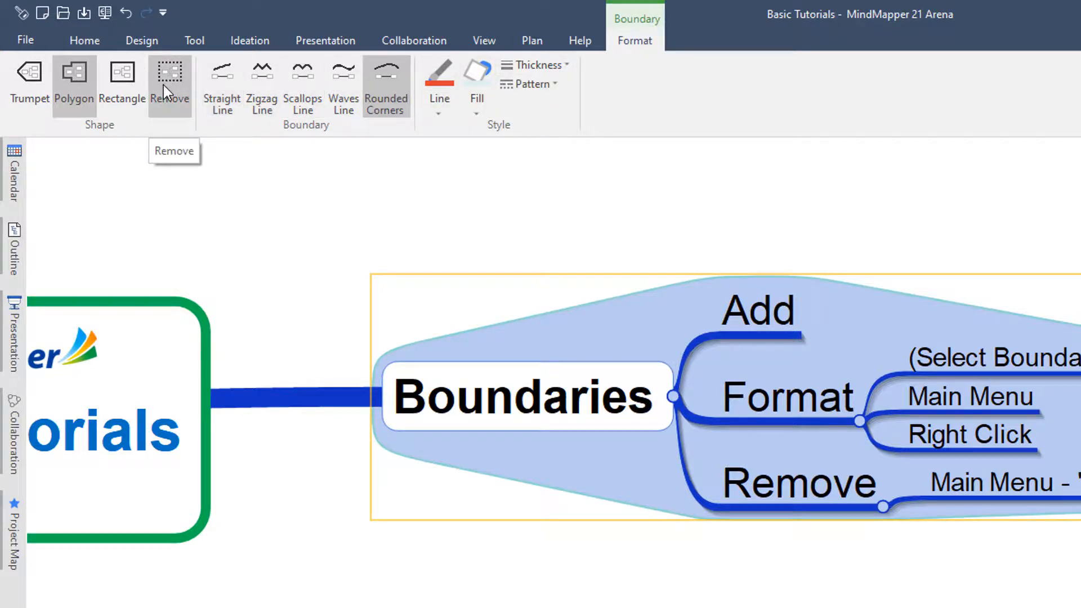
- Remove the boundary from the Boundaries branch via the Shape group's Remove command
left_click(168, 76)
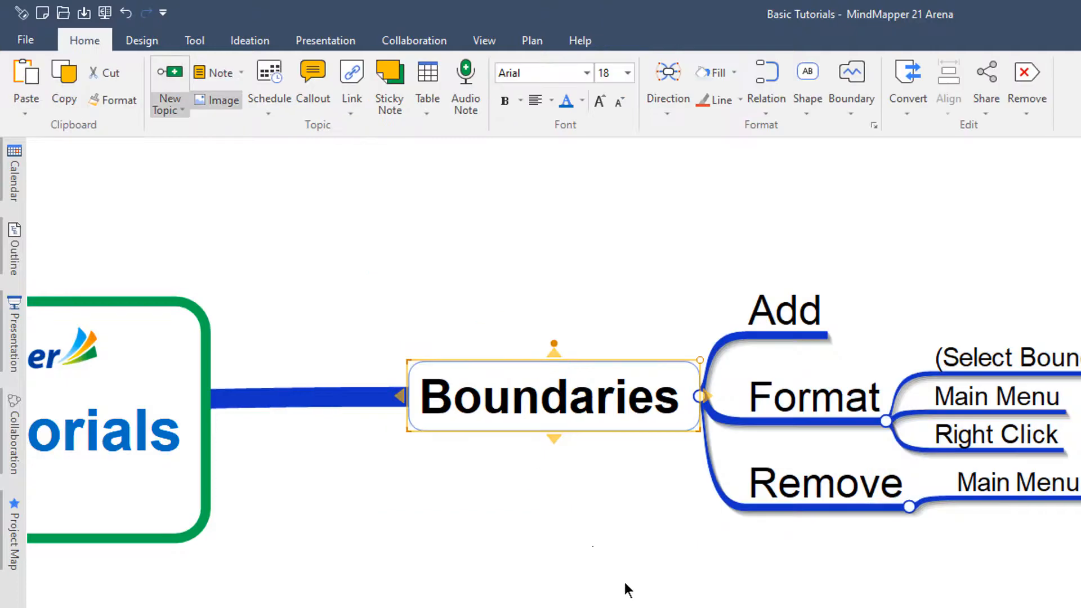